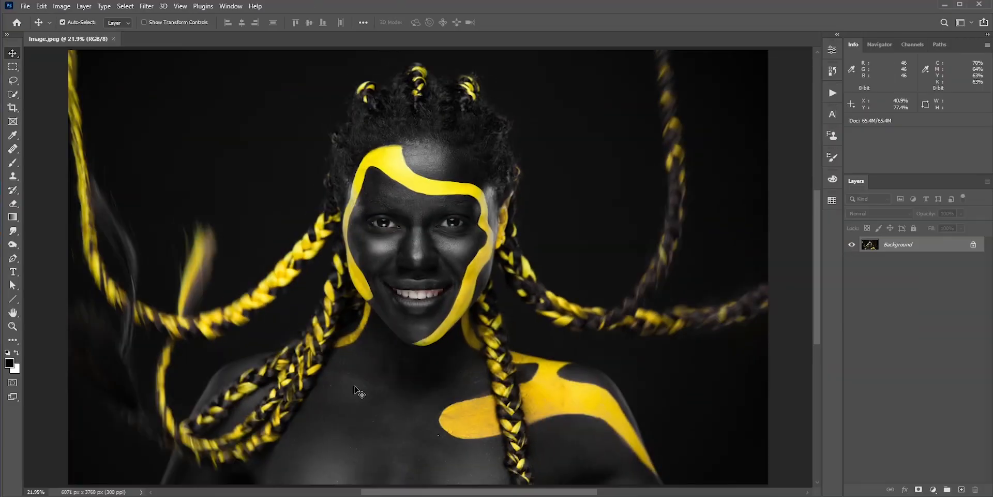
Step: Select the yellow body paint and braids using Color Range with fuzziness around 87
left_click(125, 6)
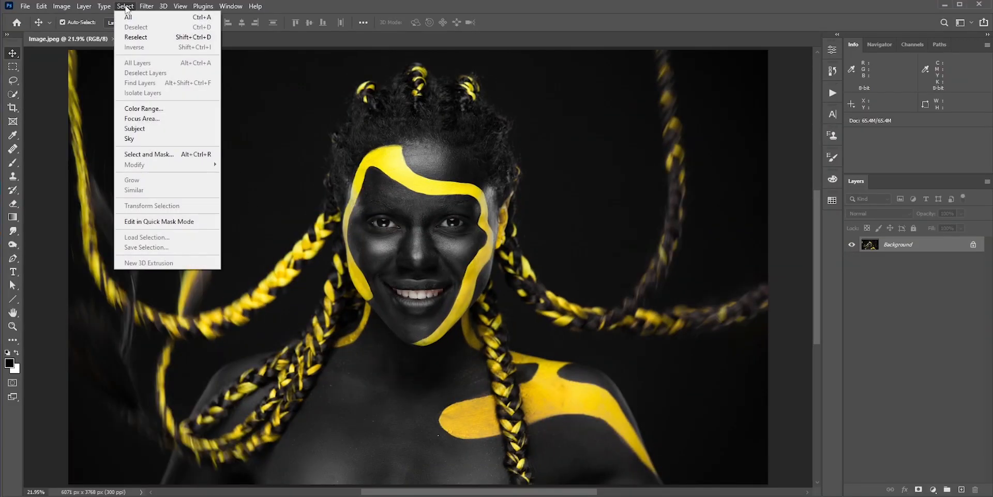
left_click(144, 108)
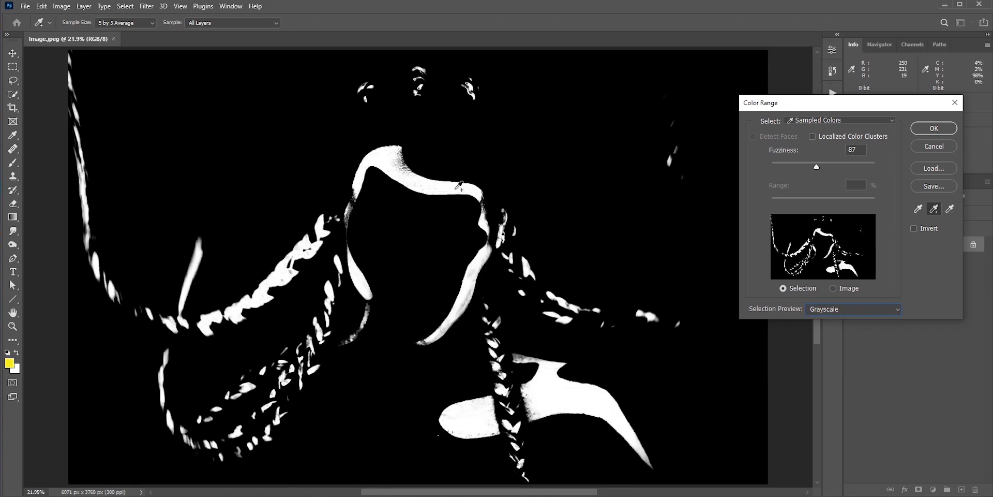
left_click(932, 128)
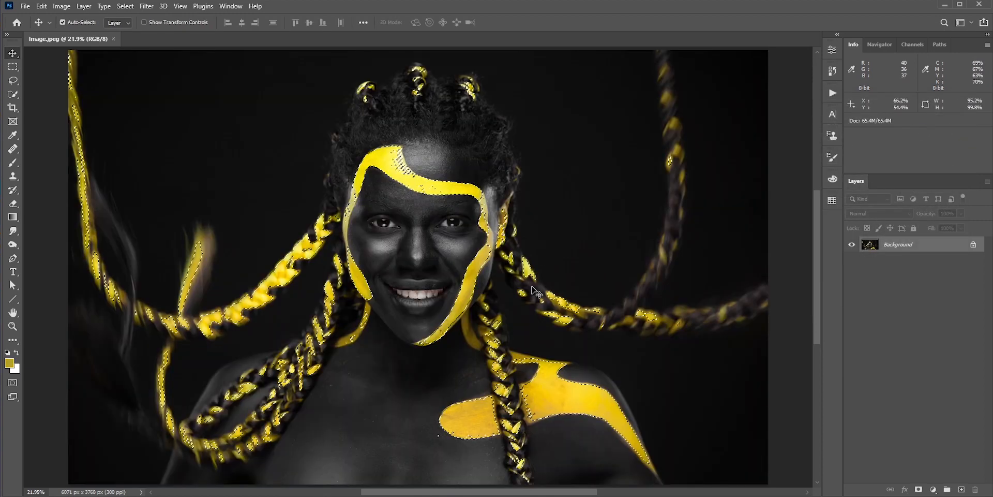
Step: Copy the yellow selection to a new layer and give it a yellow Outer Glow
key("ctrl+j")
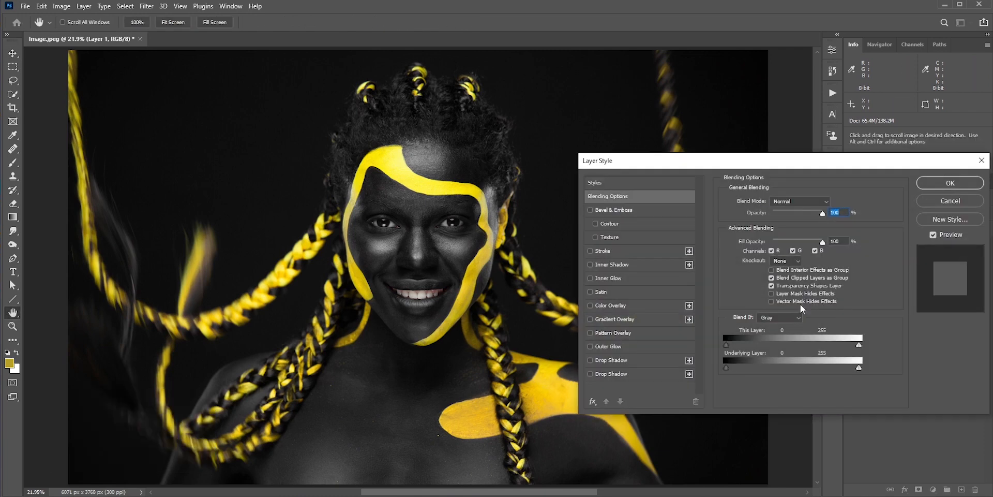
left_click(591, 346)
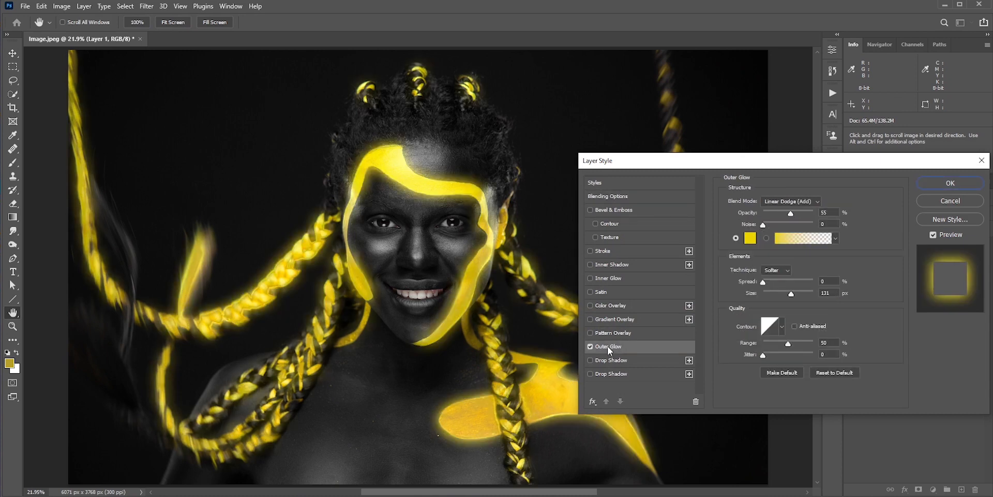
left_click(750, 238)
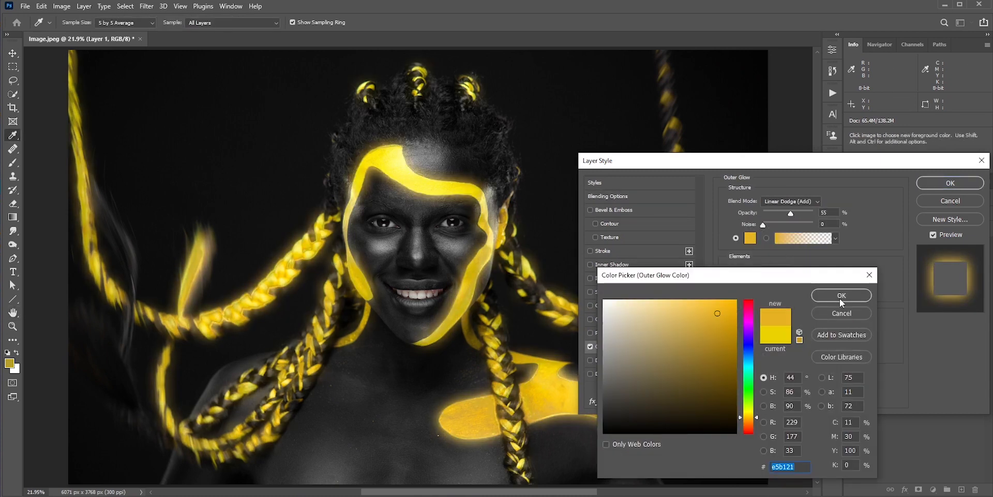
left_click(841, 295)
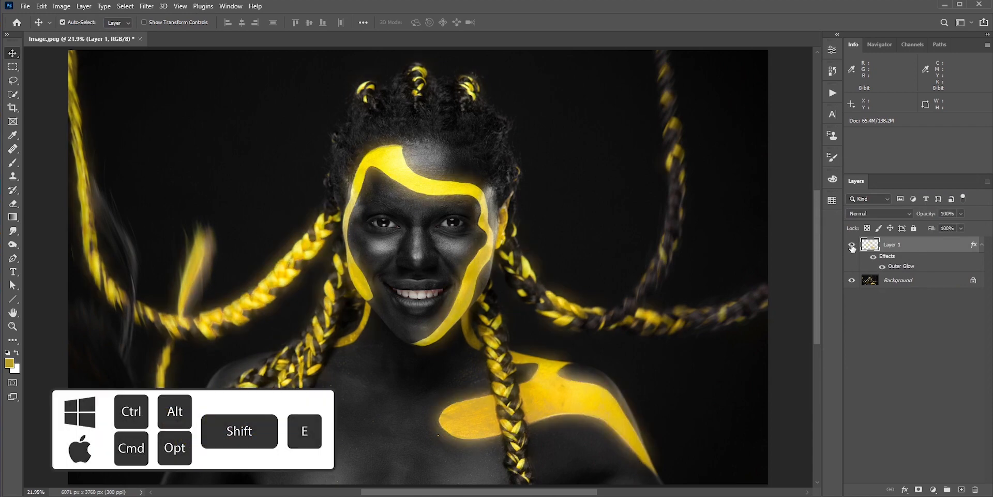
Step: Merge all visible layers into a new layer and apply the Camera Raw Filter
key("ctrl+alt+shift+e")
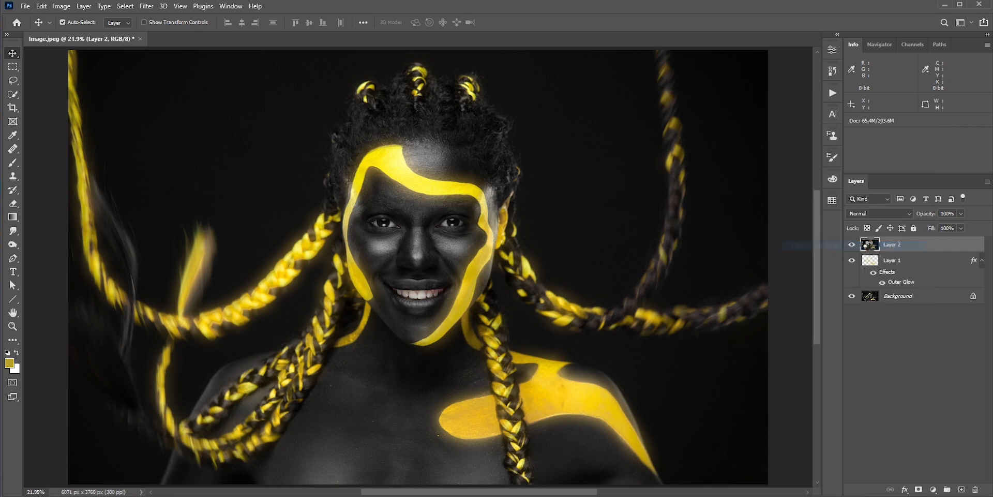
left_click(147, 6)
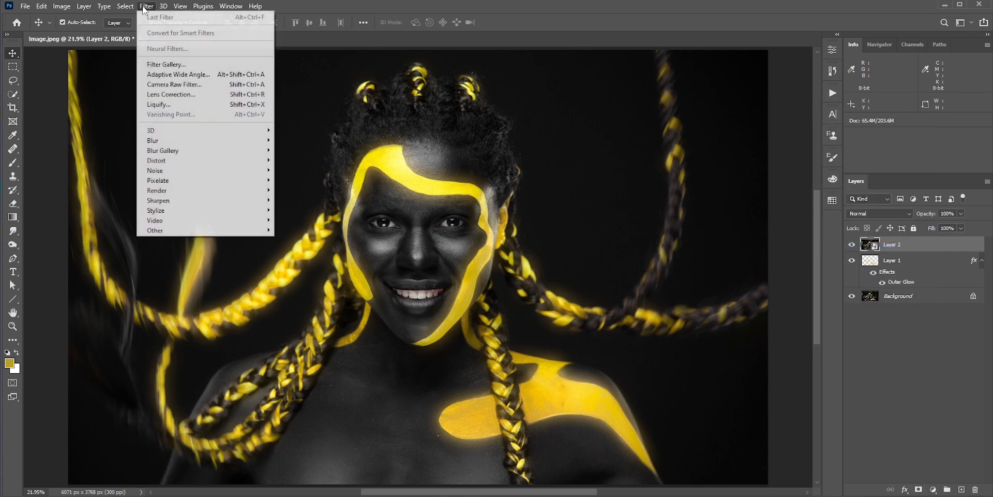
left_click(174, 85)
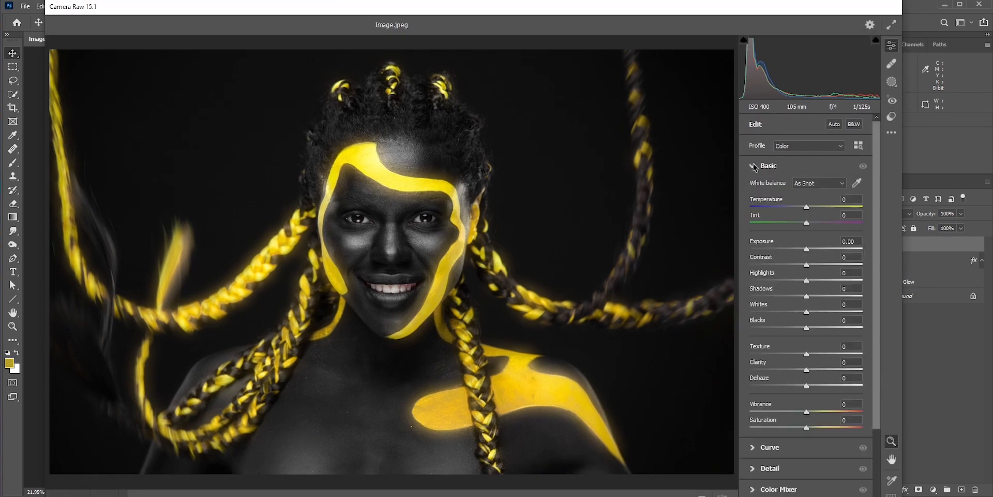